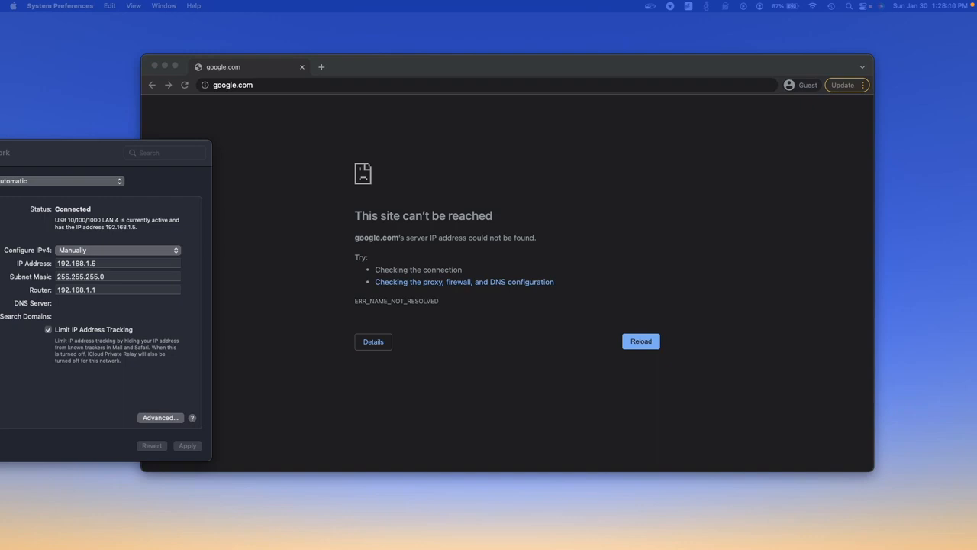
{"action": "mouse_move", "coordinate": [85, 338]}
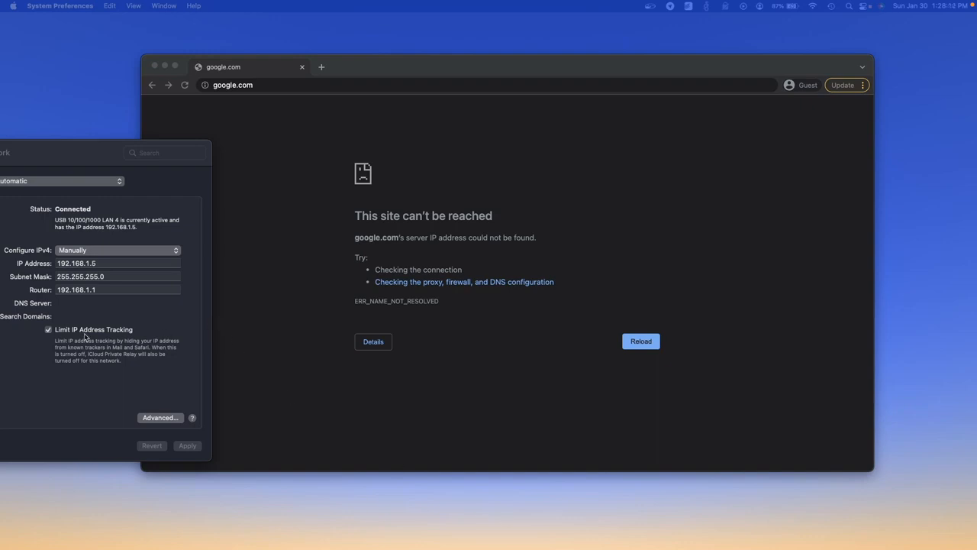
{"action": "mouse_move", "coordinate": [85, 238]}
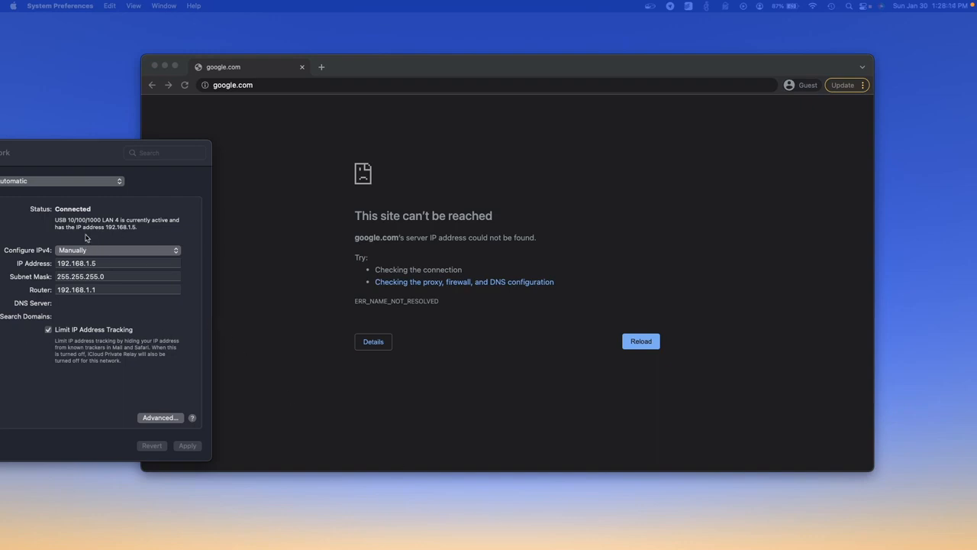
{"action": "mouse_move", "coordinate": [92, 262]}
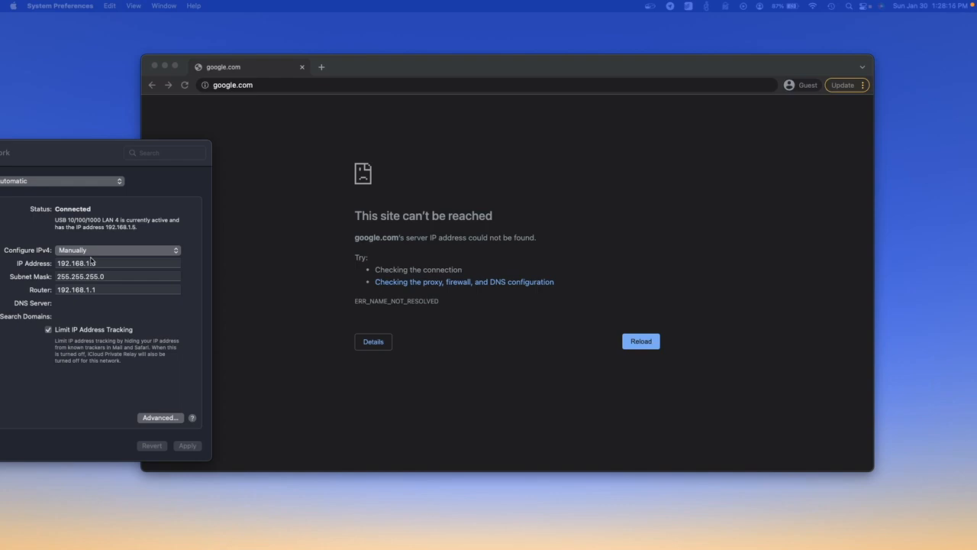
{"action": "mouse_move", "coordinate": [105, 271]}
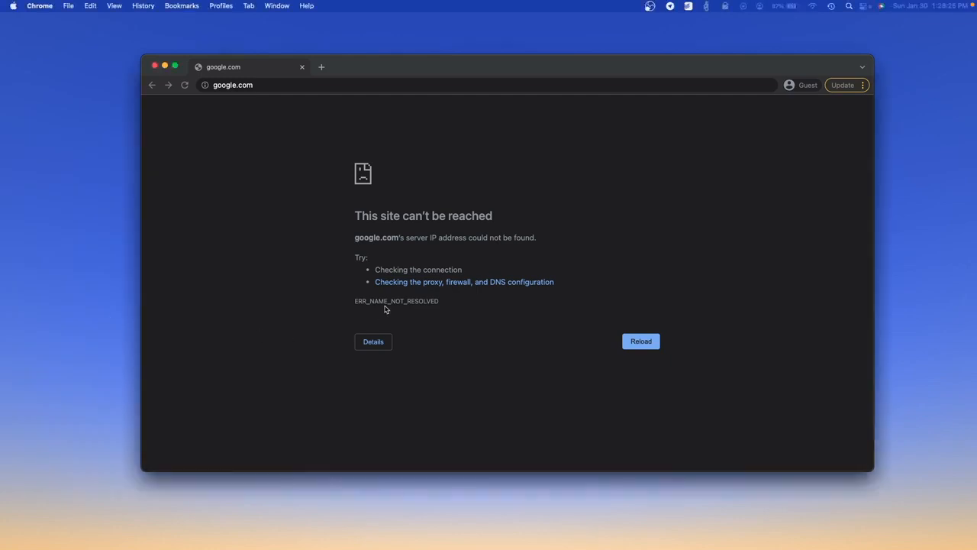
{"action": "mouse_move", "coordinate": [390, 116]}
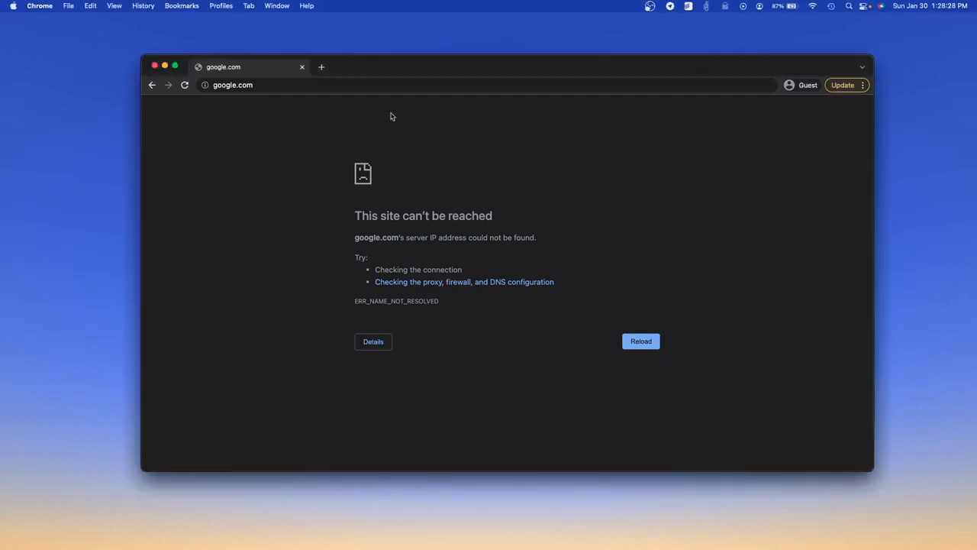
Load 192.168.1.1 in Chrome and accept the prompt to start Basic Setup.
{"action": "left_click", "coordinate": [418, 85]}
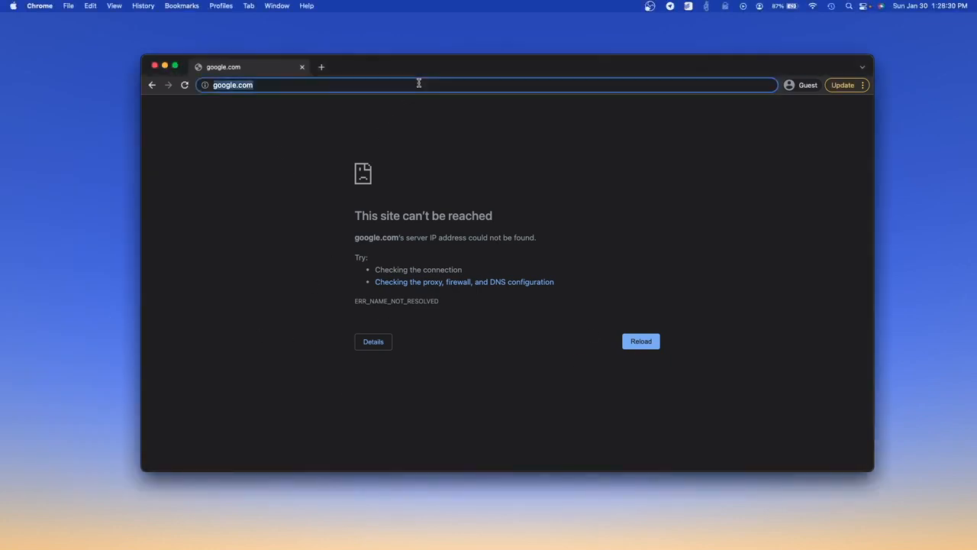
{"action": "type", "text": "1"}
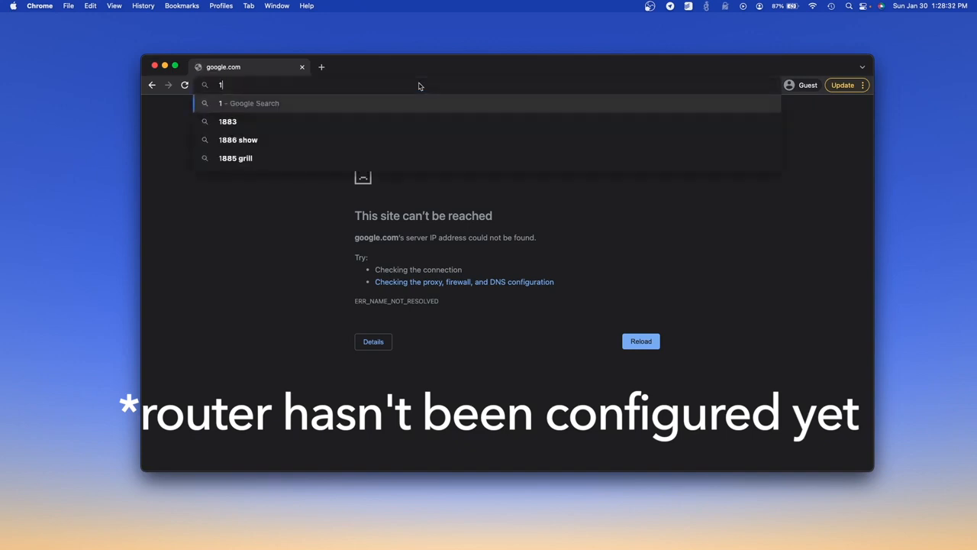
{"action": "type", "text": "192.168.1.1/#Dashboard"}
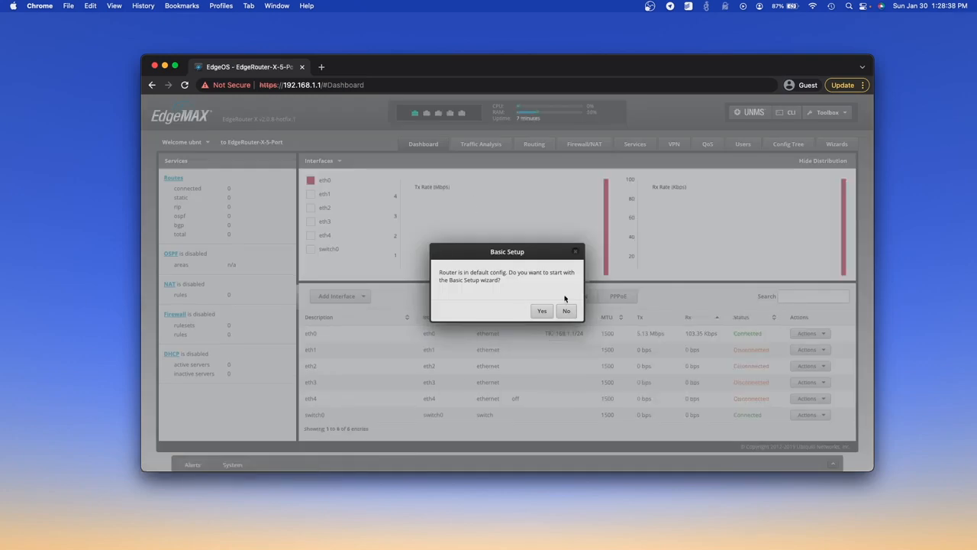
{"action": "left_click", "coordinate": [543, 311]}
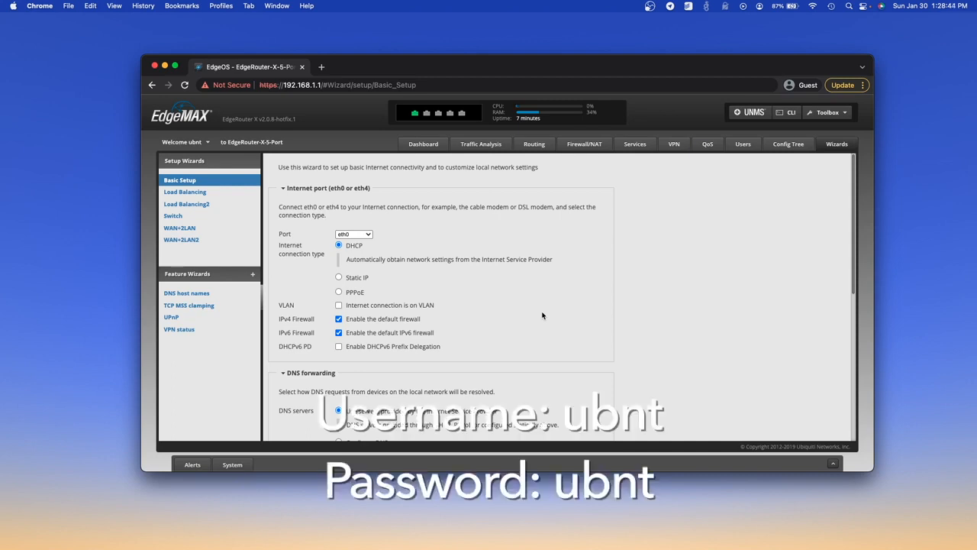
{"action": "mouse_move", "coordinate": [706, 206]}
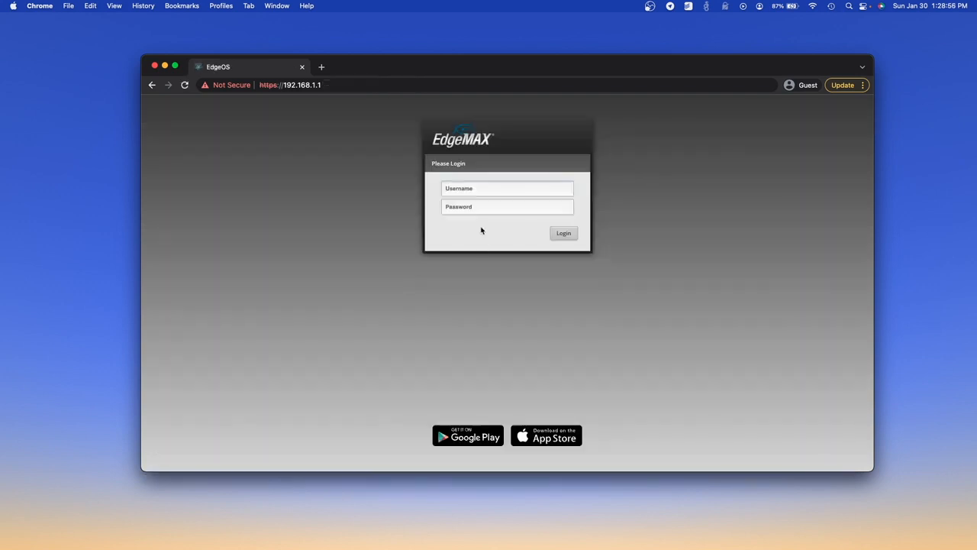
{"action": "type", "text": "ubnt"}
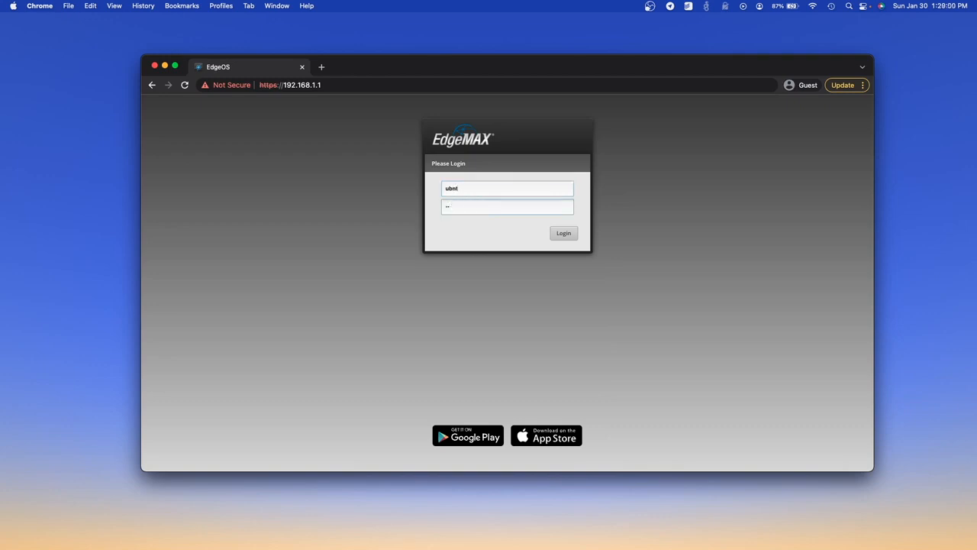
{"action": "left_click", "coordinate": [563, 232]}
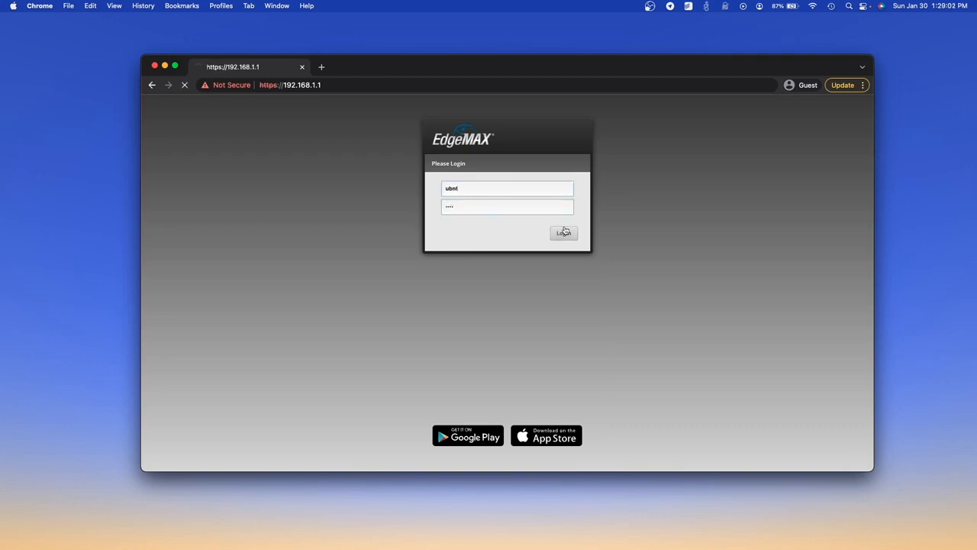
{"action": "left_click", "coordinate": [563, 232]}
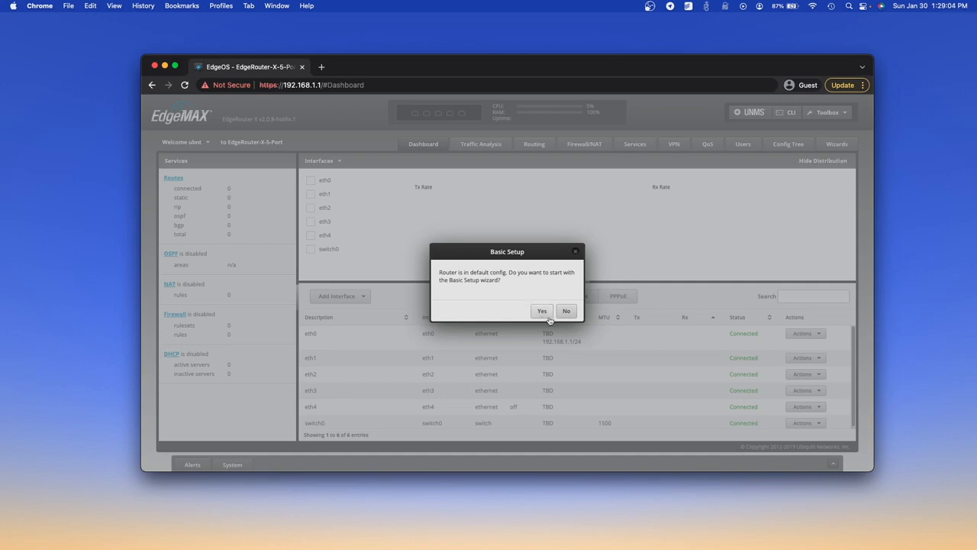
Accept the Basic Setup prompt and scroll down to the DNS forwarding options.
{"action": "left_click", "coordinate": [541, 310]}
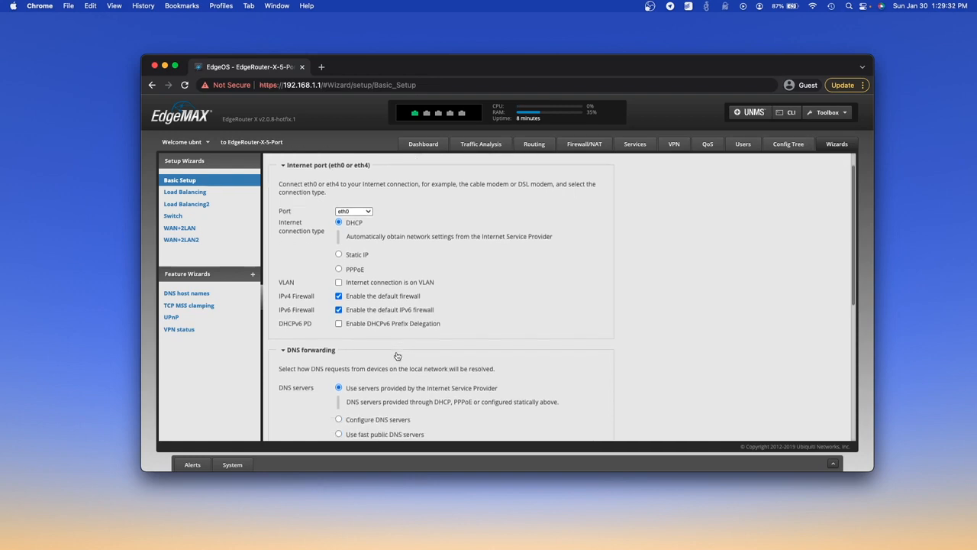
{"action": "scroll", "scroll_direction": "down", "scroll_amount": 3}
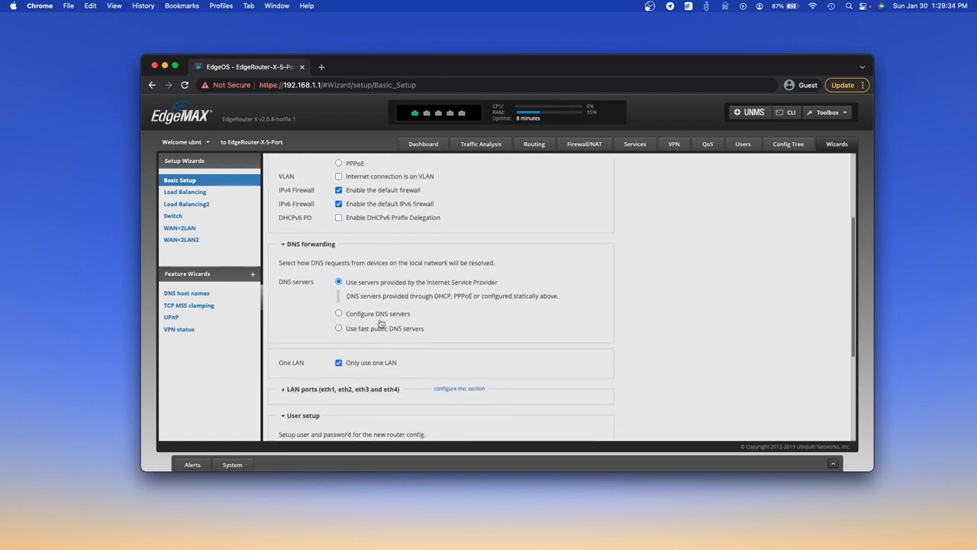
{"action": "mouse_move", "coordinate": [480, 314]}
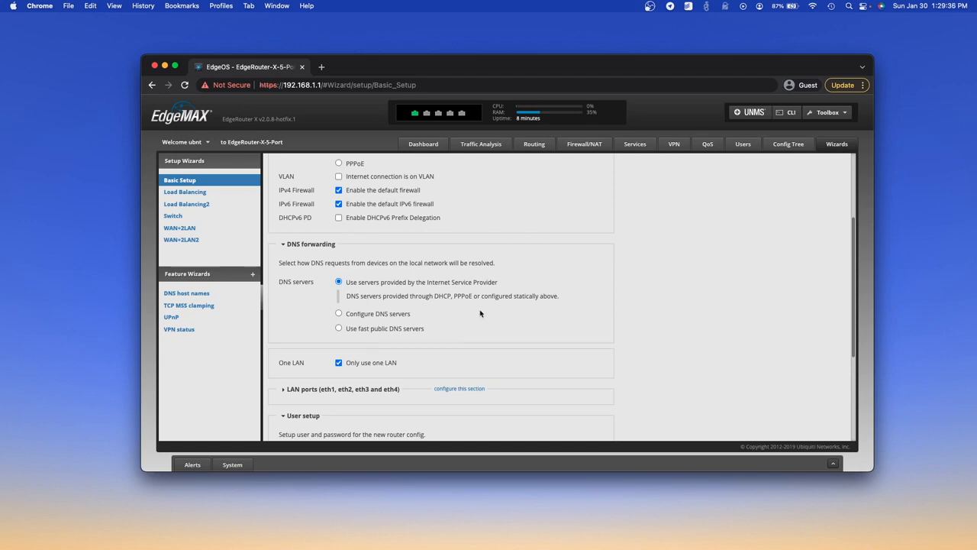
{"action": "mouse_move", "coordinate": [403, 313]}
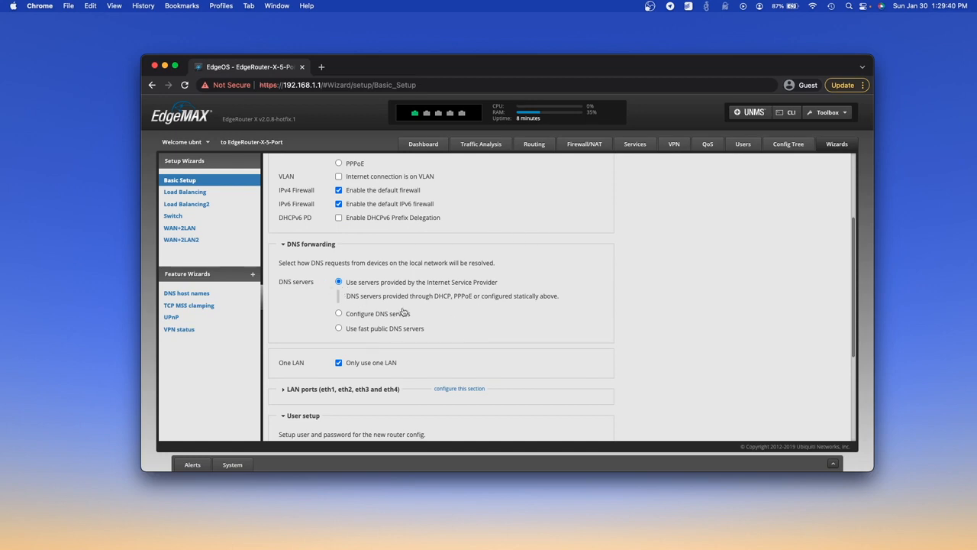
Try custom DNS servers (8.8.8.8, 1.1), then revert to ISP-provided servers.
{"action": "left_click", "coordinate": [339, 313]}
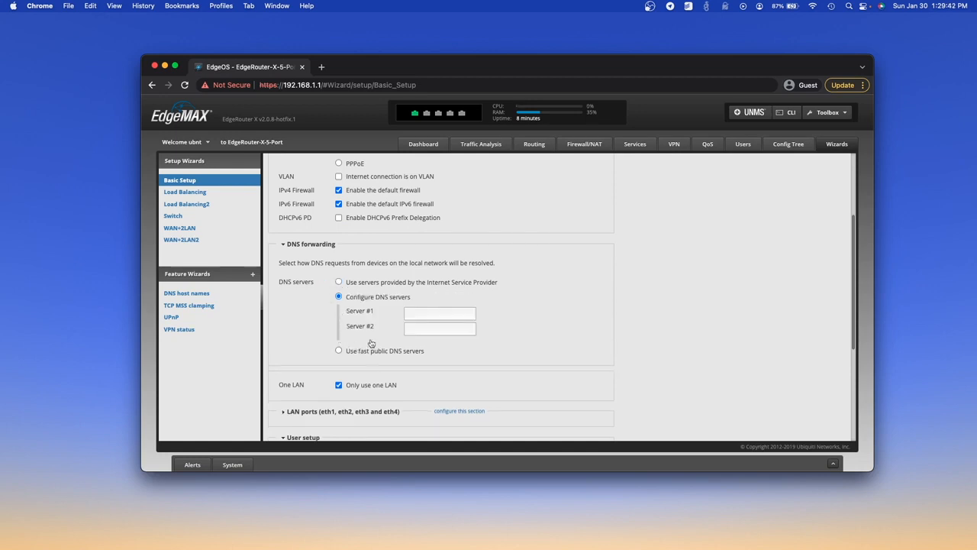
{"action": "type", "text": "8.8.8"}
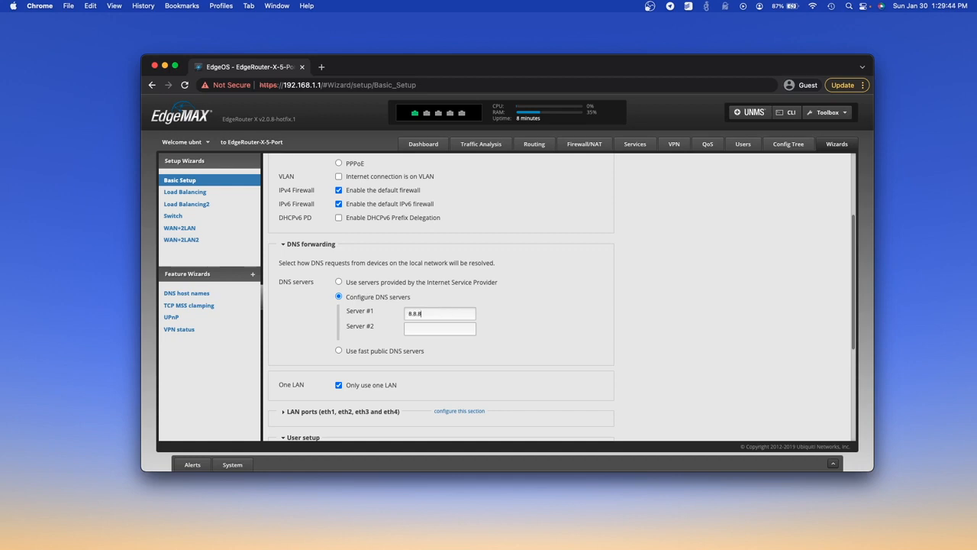
{"action": "type", "text": "8.8.4.4"}
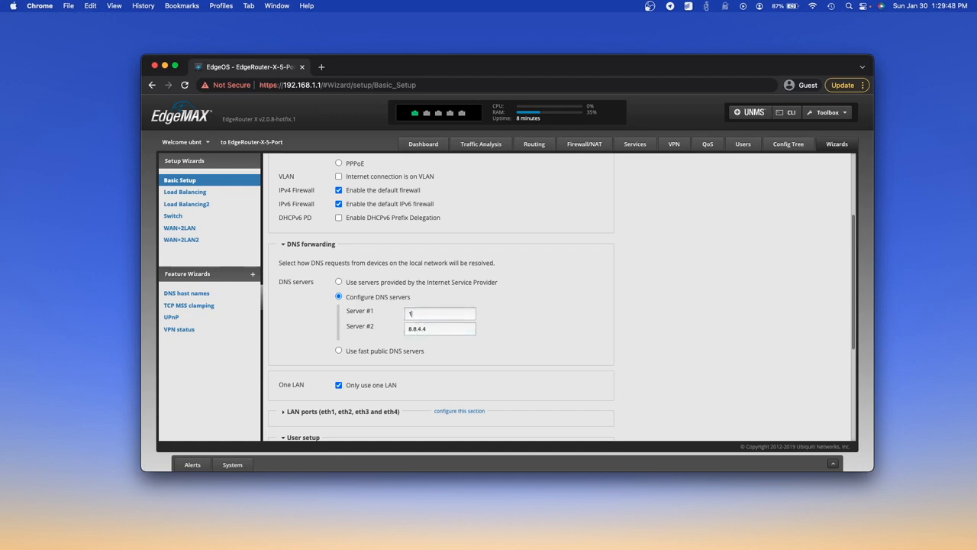
{"action": "type", "text": "1.1.0.0"}
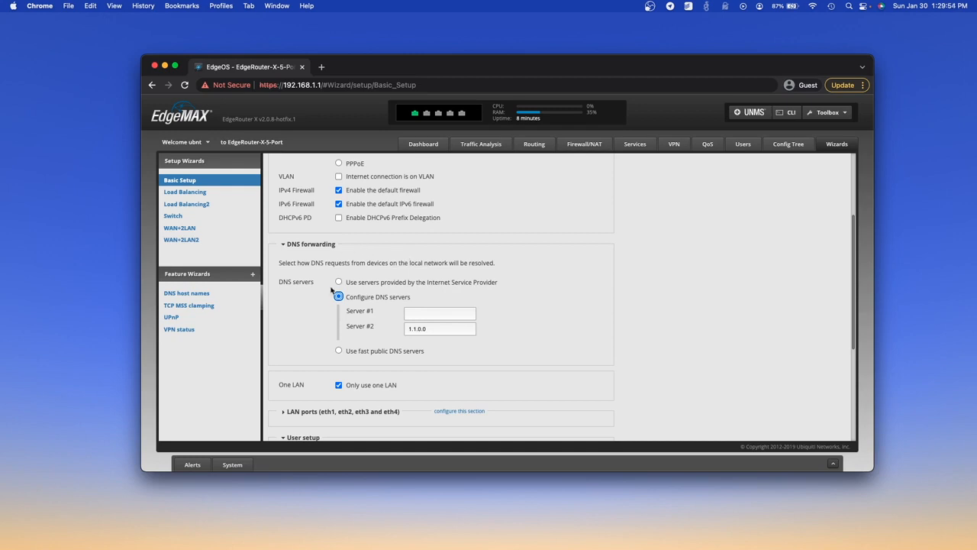
{"action": "left_click", "coordinate": [339, 282]}
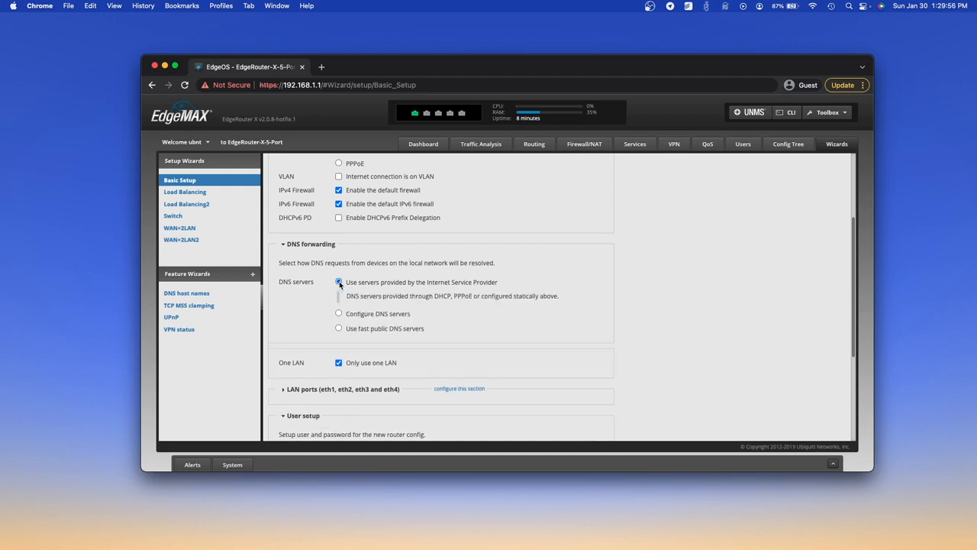
{"action": "scroll", "scroll_direction": "down", "scroll_amount": 3}
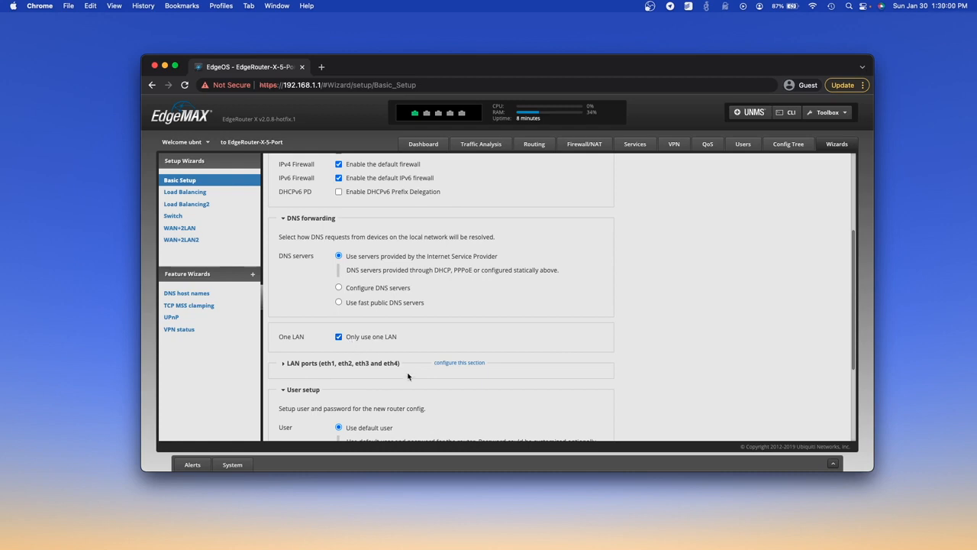
Enter 172.192.55.1 as the LAN port address, keeping 255.255.255.0 and DHCP.
{"action": "scroll", "scroll_direction": "down", "scroll_amount": 3}
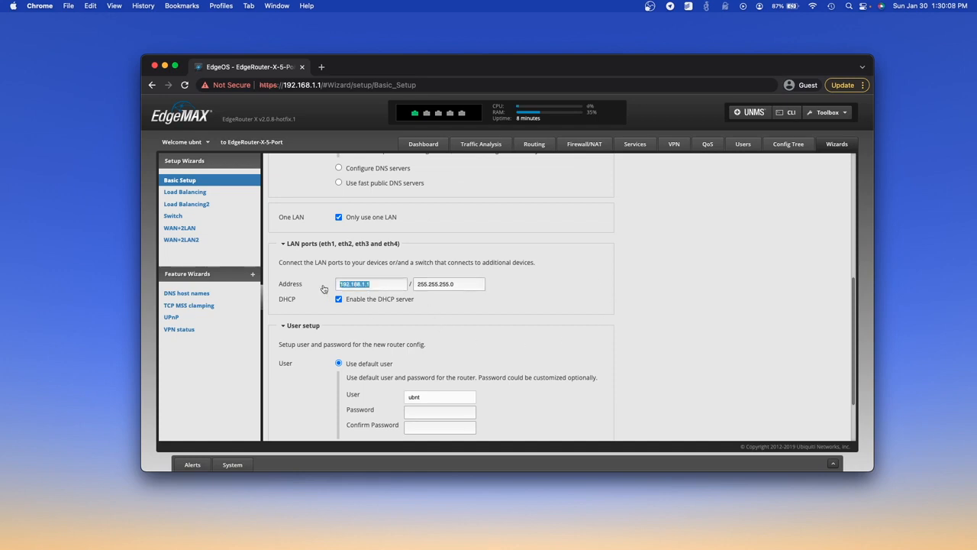
{"action": "type", "text": "172.1"}
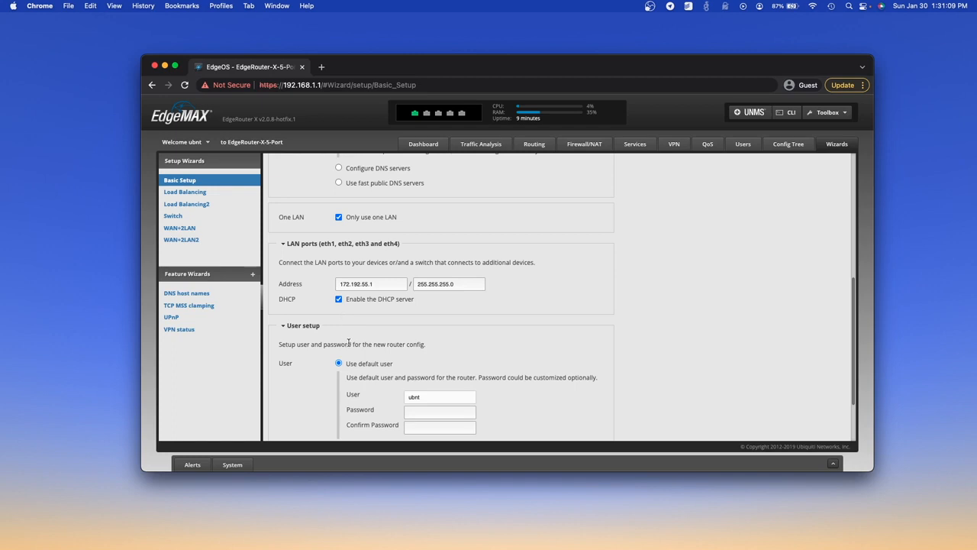
{"action": "scroll", "scroll_direction": "down", "scroll_amount": 3}
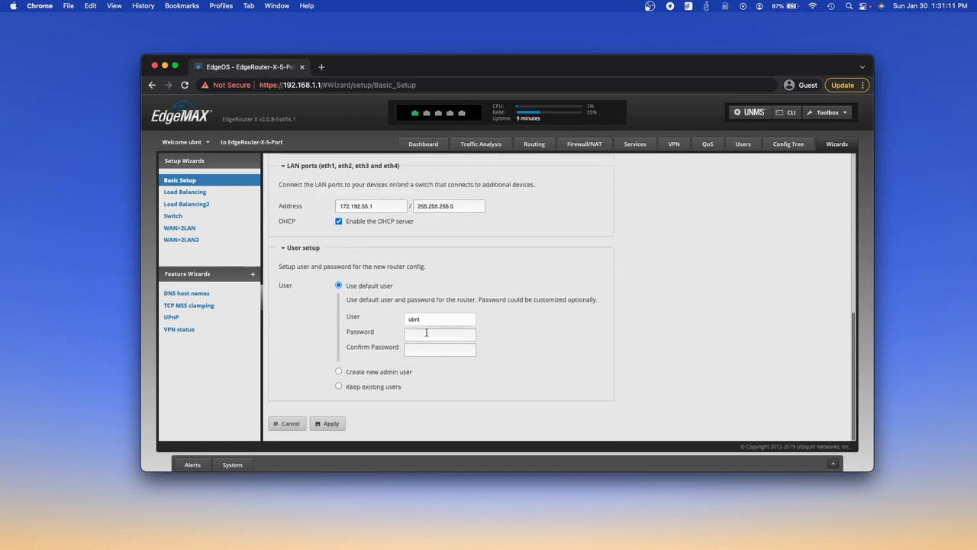
Create admin user 'beamnetworks' with a password and apply the wizard settings.
{"action": "double_click", "coordinate": [439, 319]}
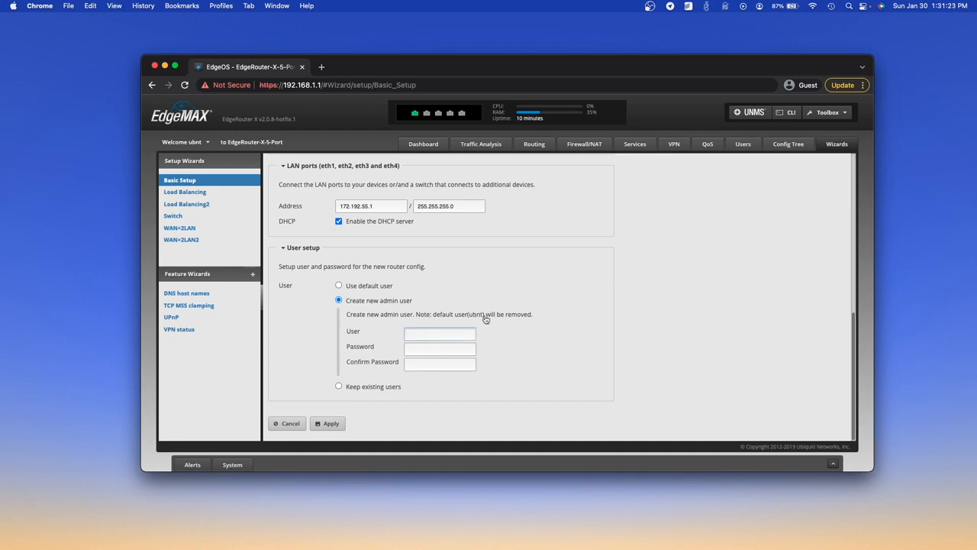
{"action": "type", "text": "beamnetworks"}
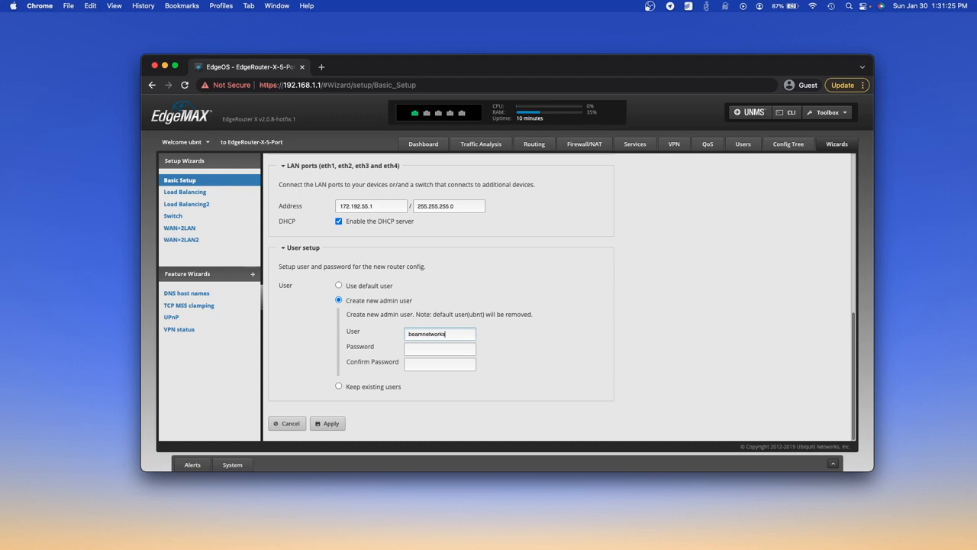
{"action": "left_click", "coordinate": [440, 346]}
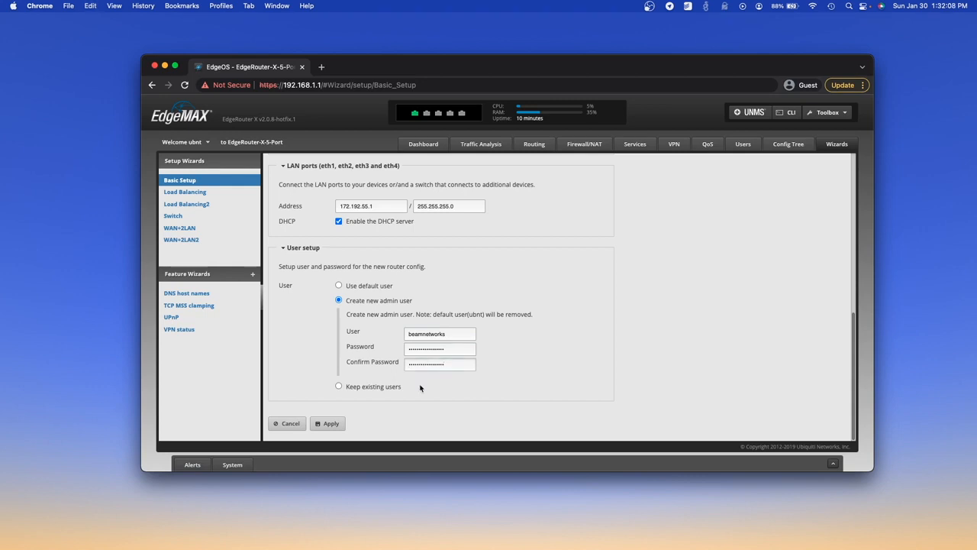
{"action": "left_click", "coordinate": [328, 423]}
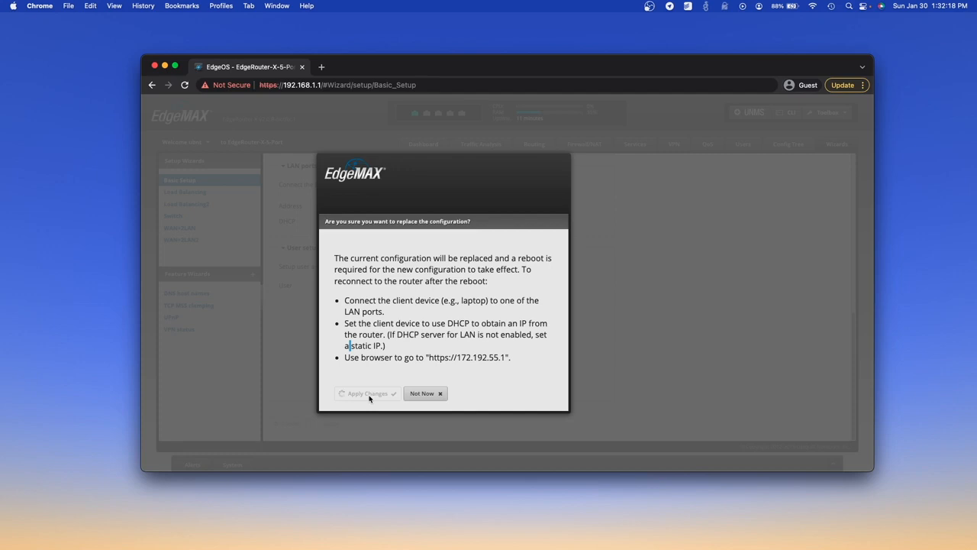
Confirm applying the changes until the success message with a Reboot option appears.
{"action": "left_click", "coordinate": [368, 393]}
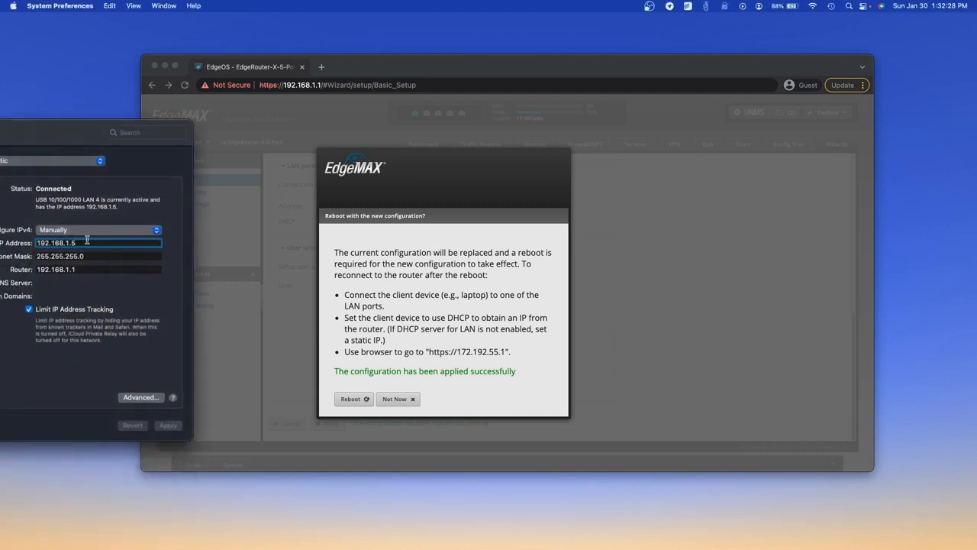
Switch the Mac's IPv4 to DHCP and read the new address 172.192.55.38.
{"action": "left_click", "coordinate": [98, 229]}
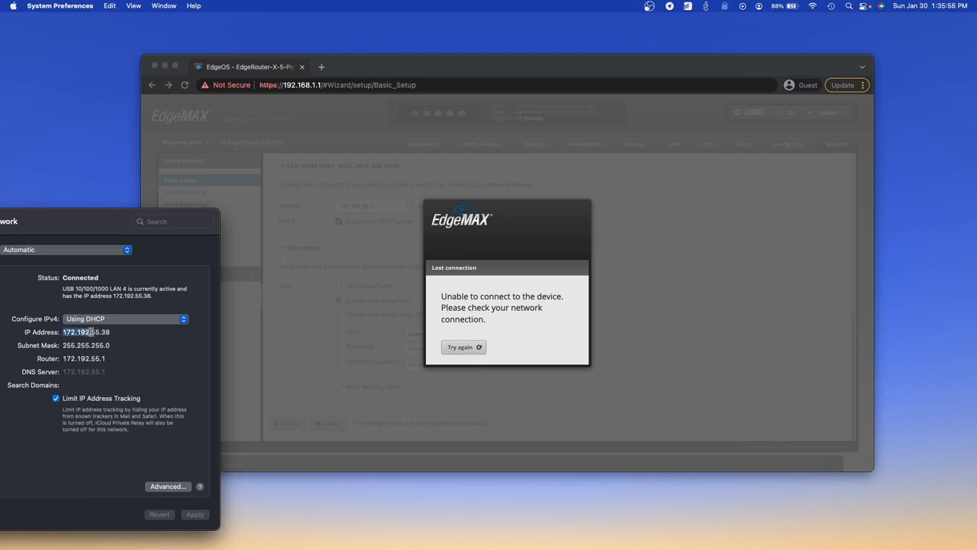
{"action": "double_click", "coordinate": [85, 332]}
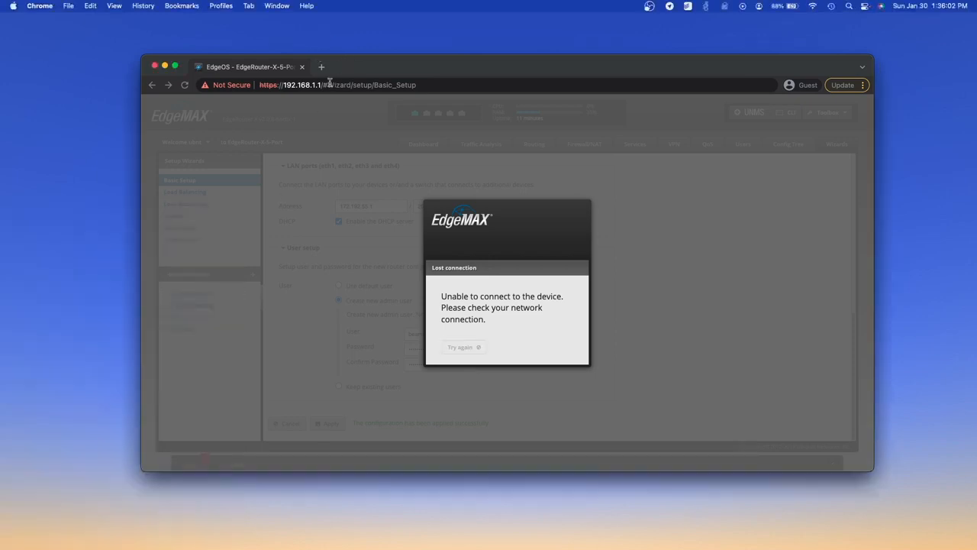
{"action": "left_click", "coordinate": [460, 347]}
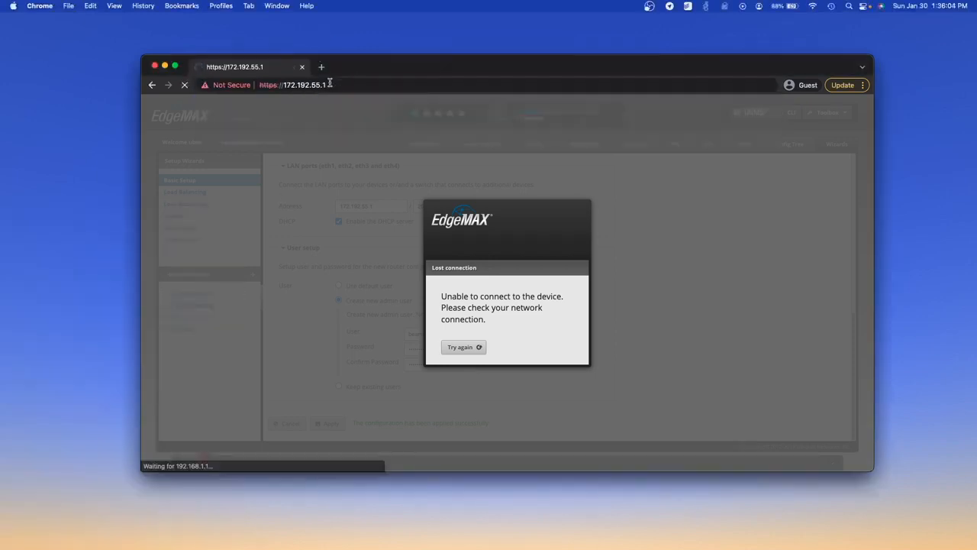
{"action": "left_click", "coordinate": [460, 347]}
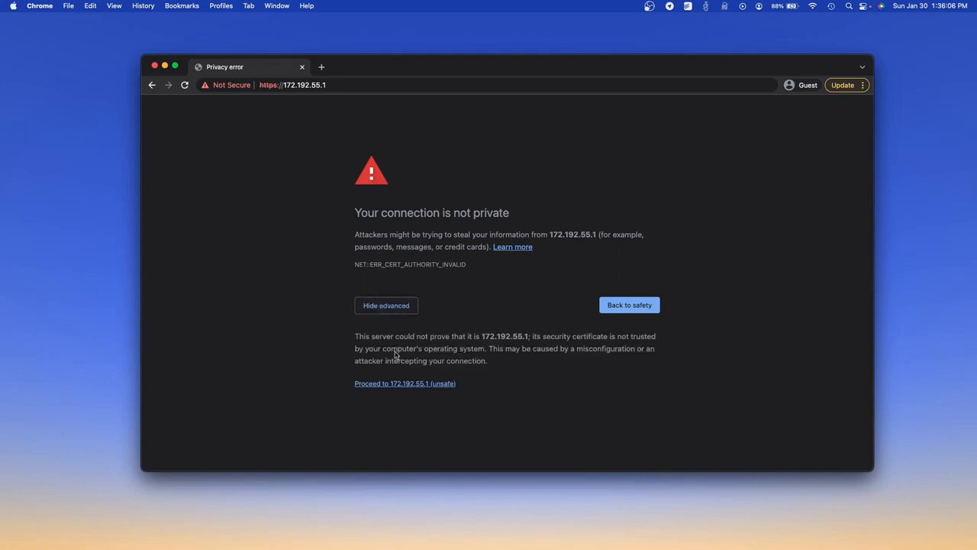
{"action": "left_click", "coordinate": [405, 383]}
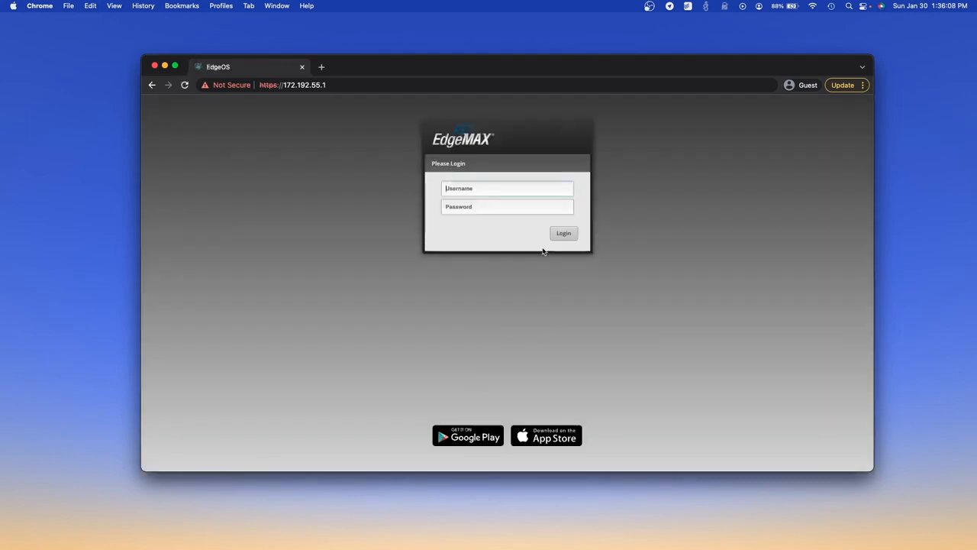
{"action": "type", "text": "beam"}
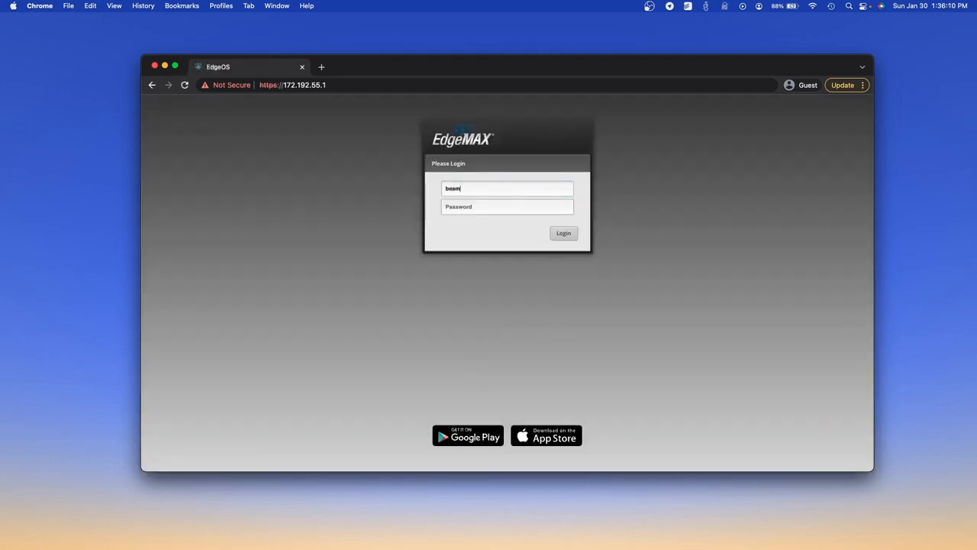
Log in as beamnetworks and view the dashboard's interface traffic.
{"action": "left_click", "coordinate": [563, 233]}
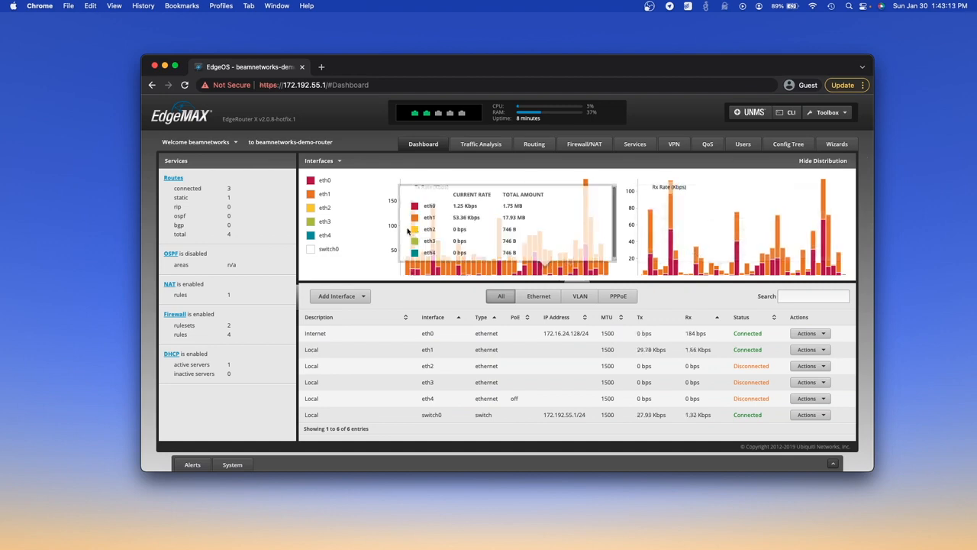
{"action": "mouse_move", "coordinate": [333, 268]}
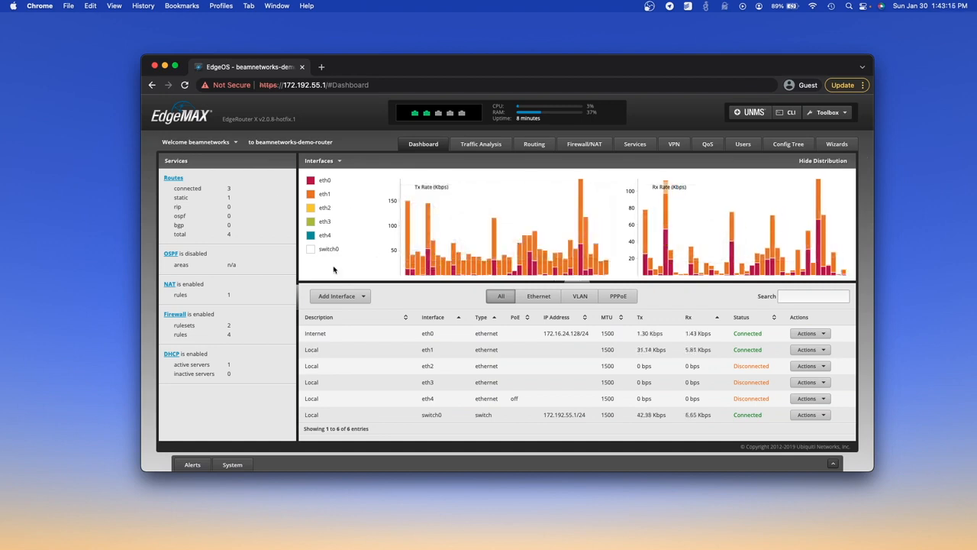